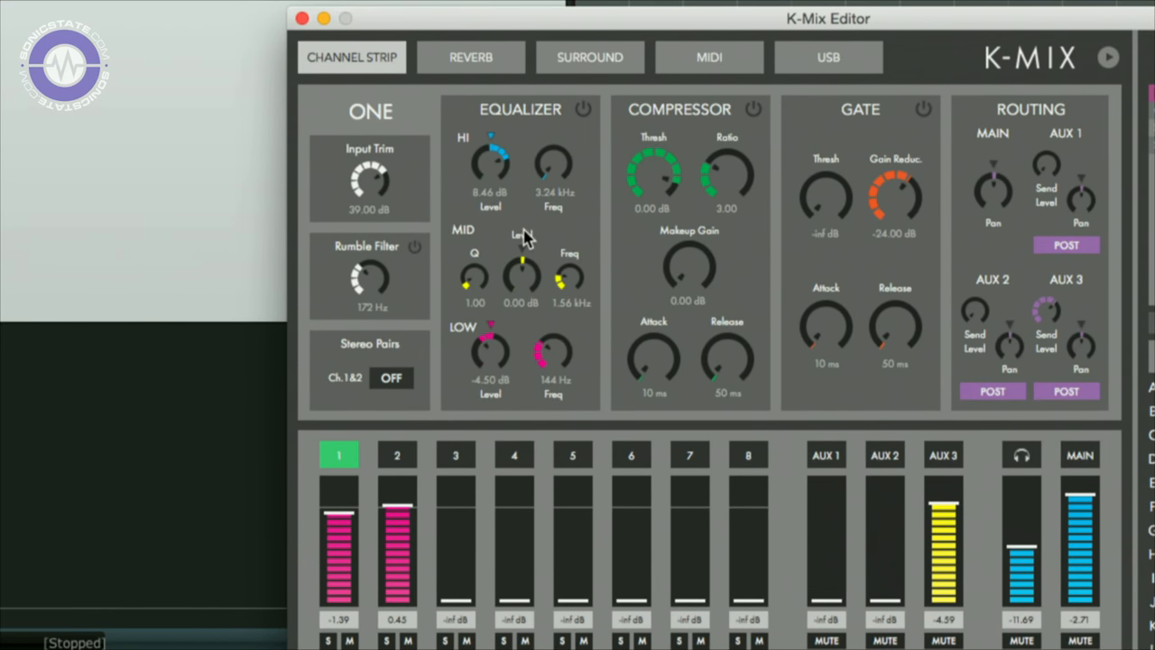
mouse_move(361, 271)
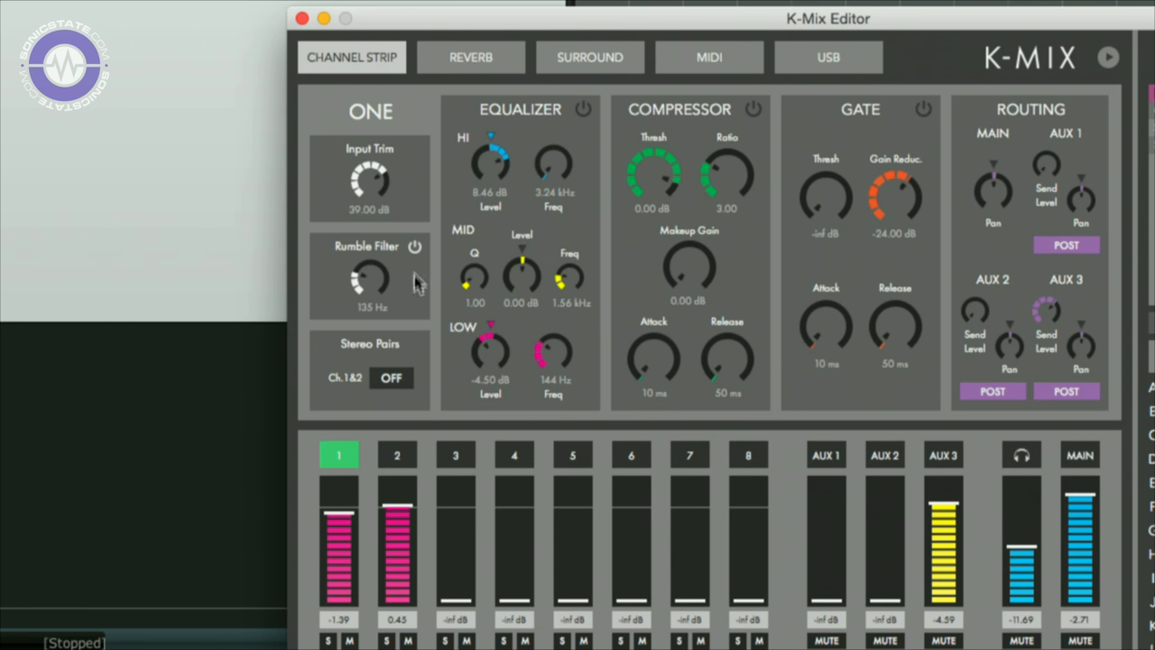
mouse_move(566, 140)
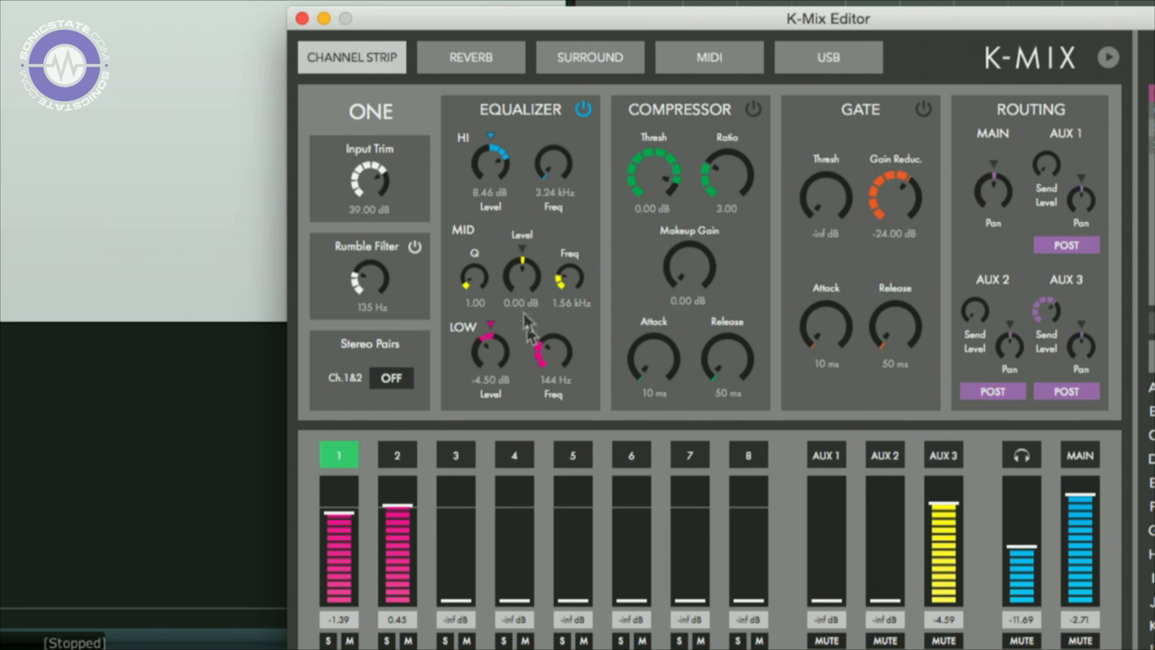
mouse_move(499, 174)
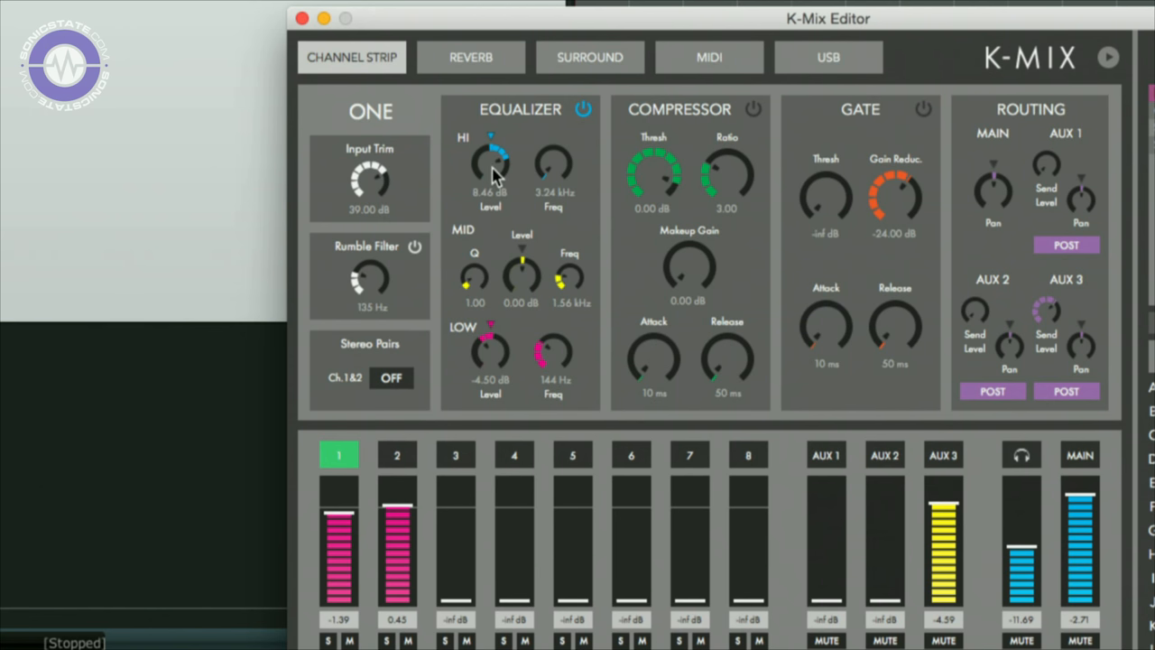
Step: Raise channel one's high EQ band to 11.70 dB and shift it up to 6.91 kHz
left_click_drag(491, 167, 491, 144)
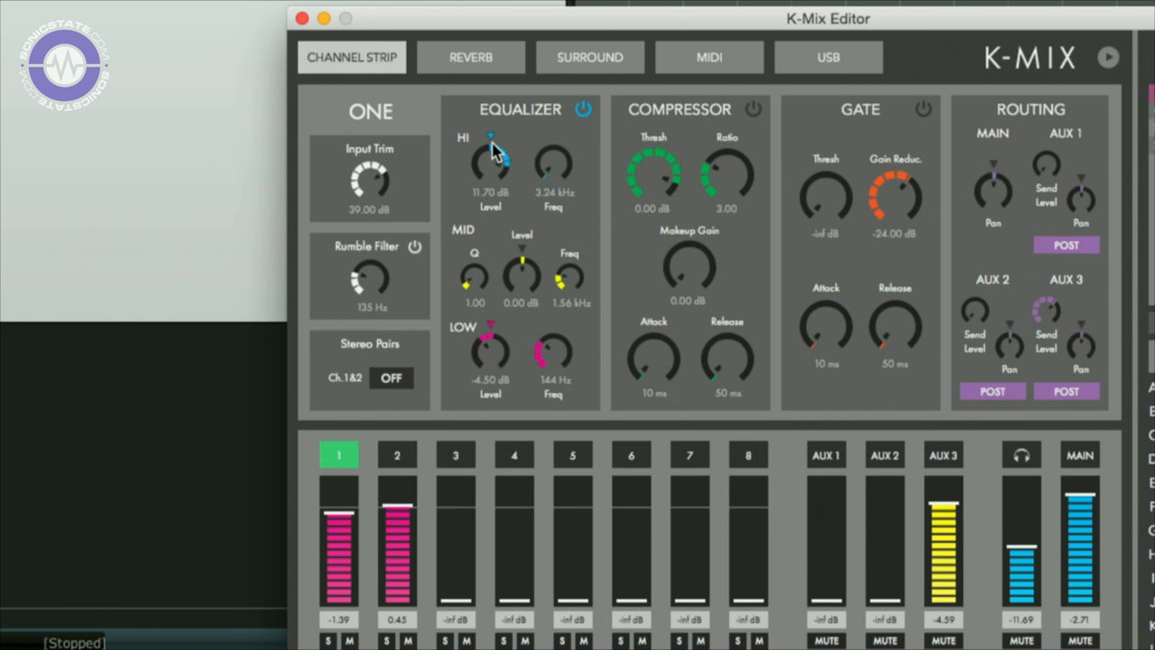
left_click_drag(554, 165, 554, 144)
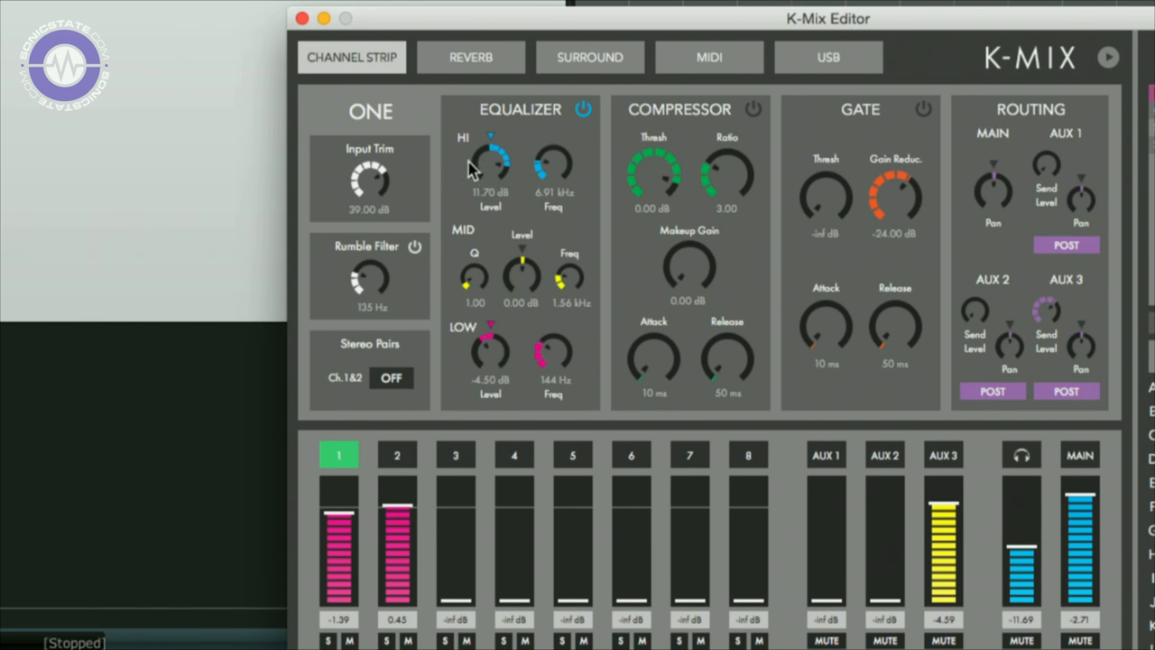
mouse_move(530, 285)
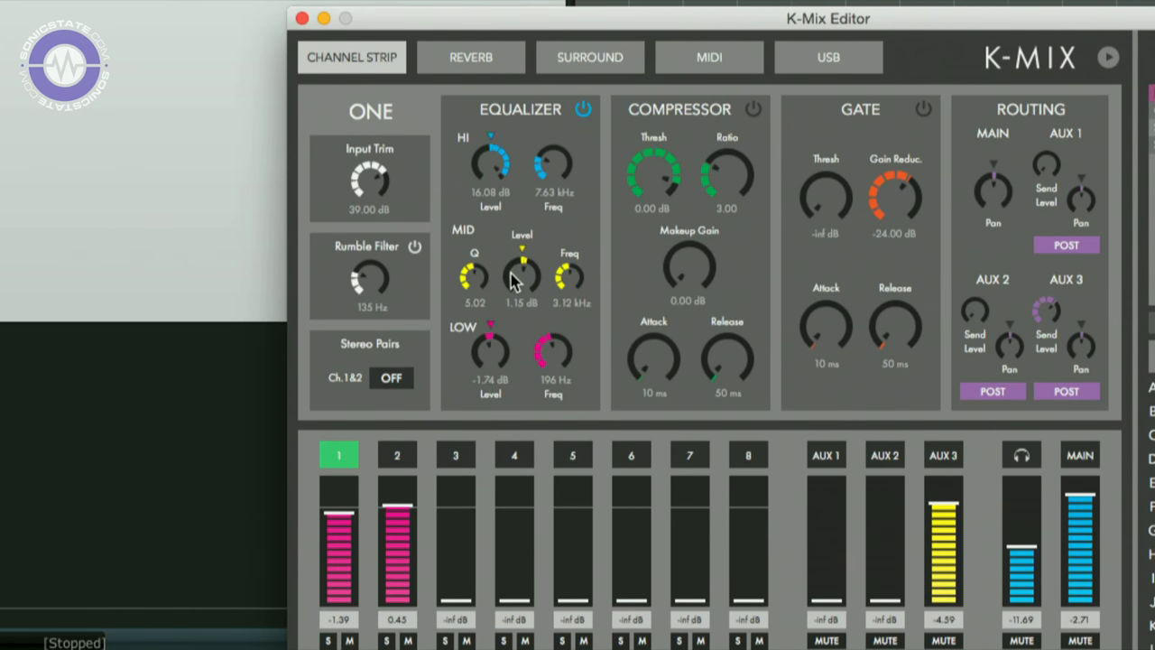
mouse_move(682, 132)
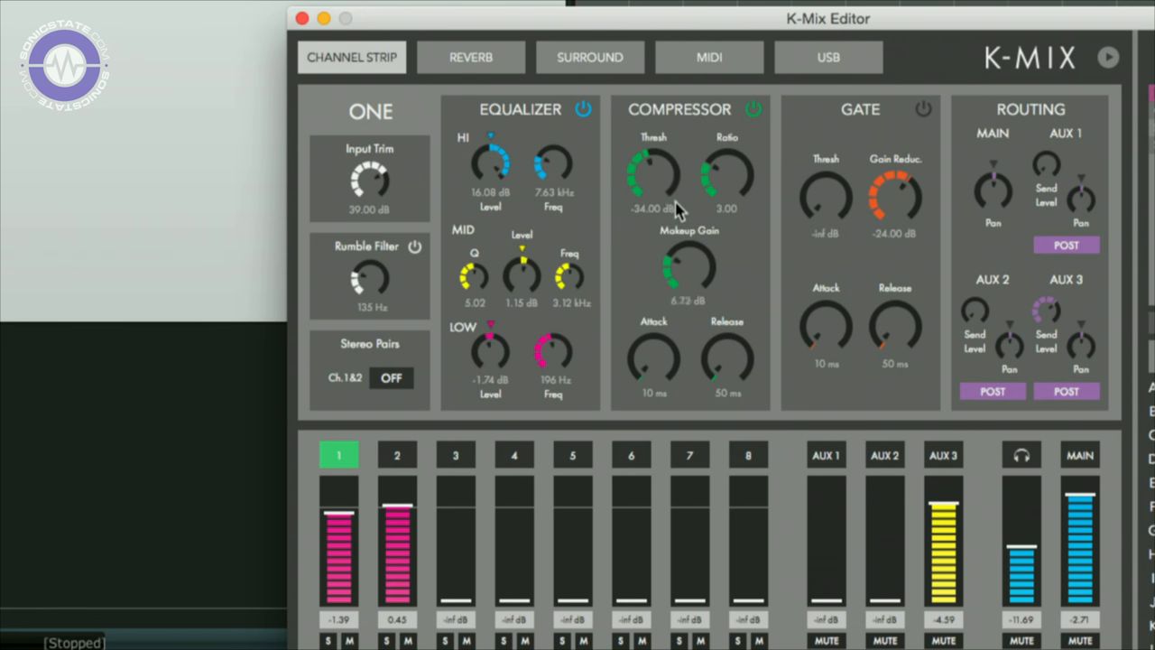
Step: Set compressor makeup gain to about 8.28 dB and threshold to -25.60 dB
left_click_drag(688, 271, 689, 235)
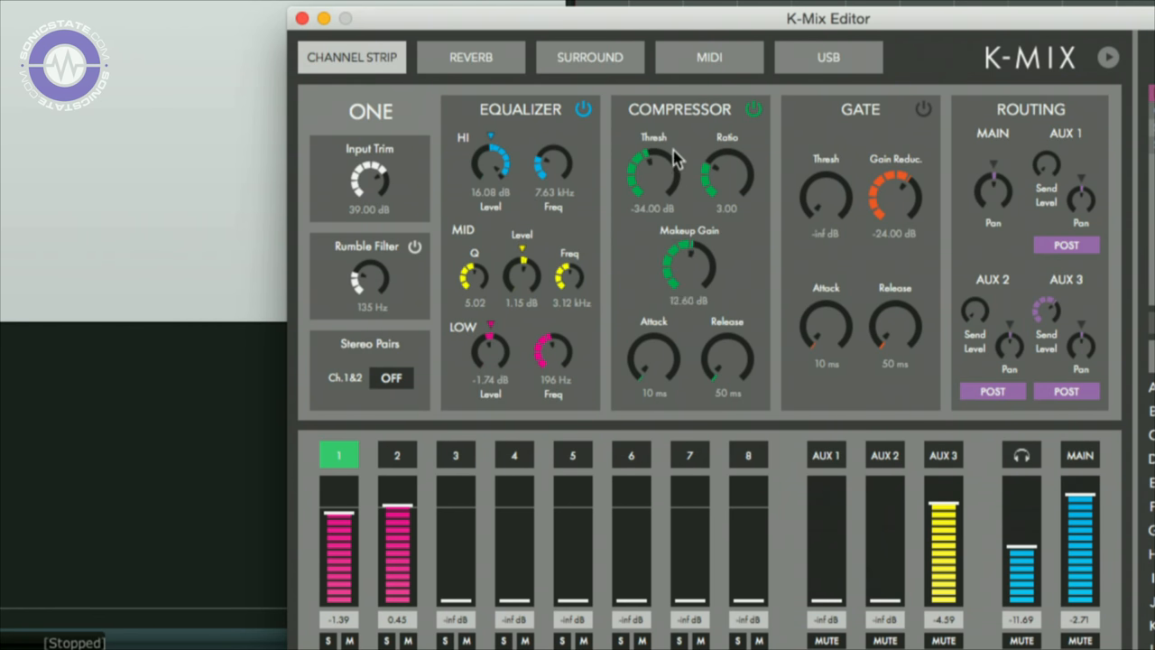
left_click_drag(688, 262, 689, 289)
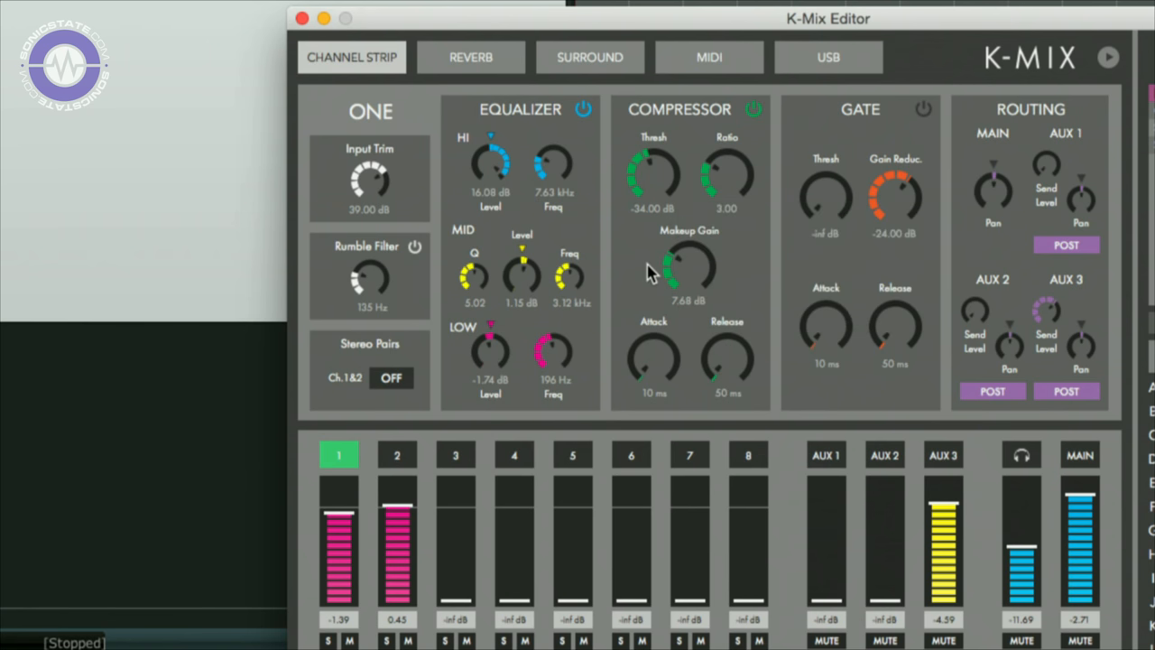
mouse_move(720, 340)
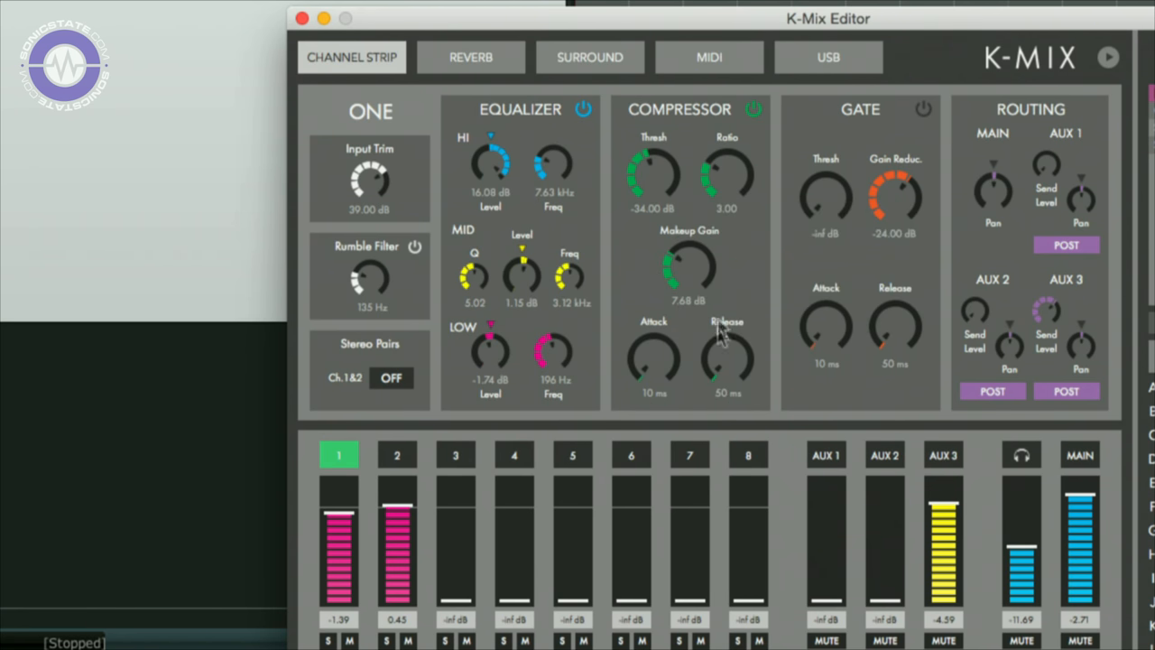
mouse_move(740, 172)
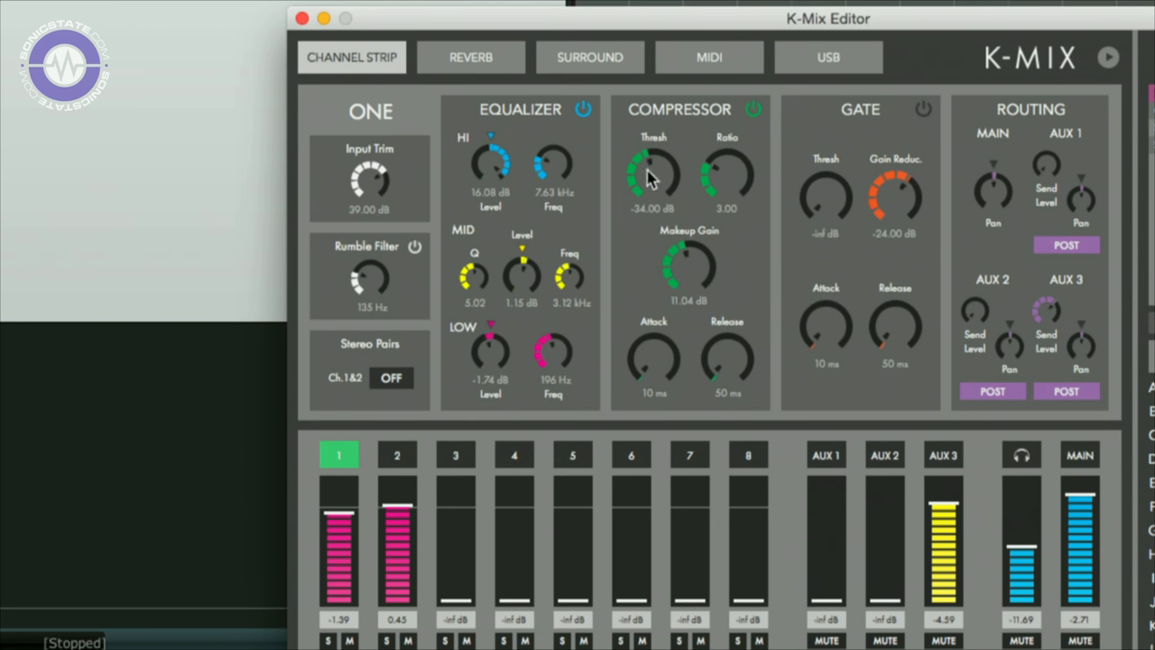
left_click_drag(652, 176, 659, 135)
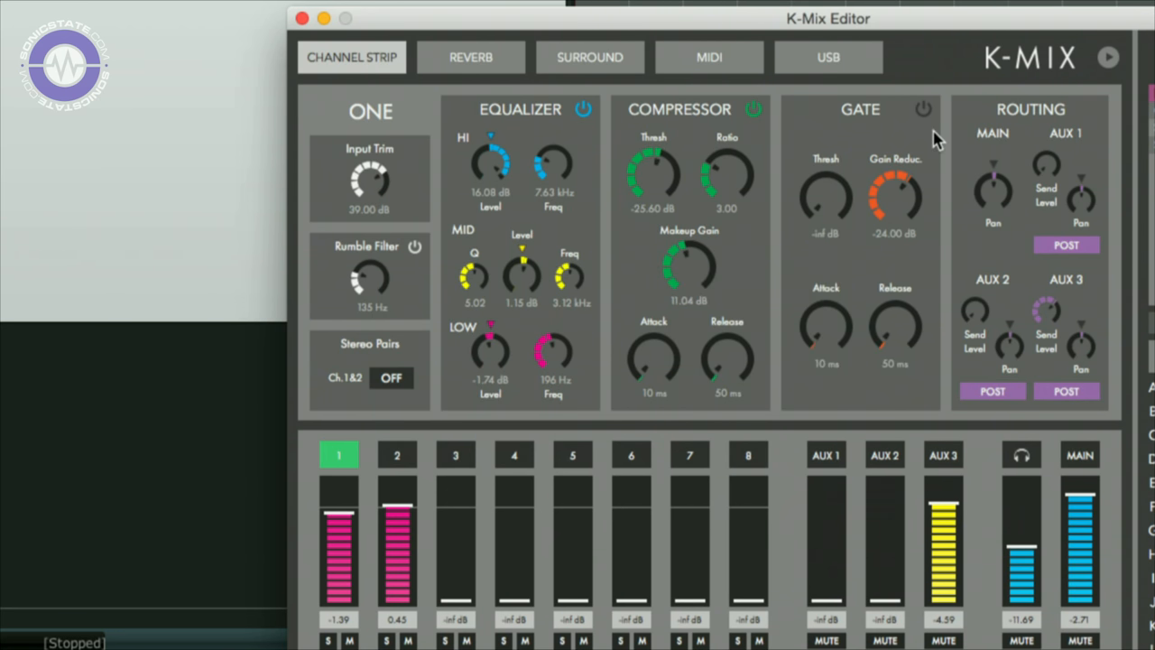
mouse_move(688, 256)
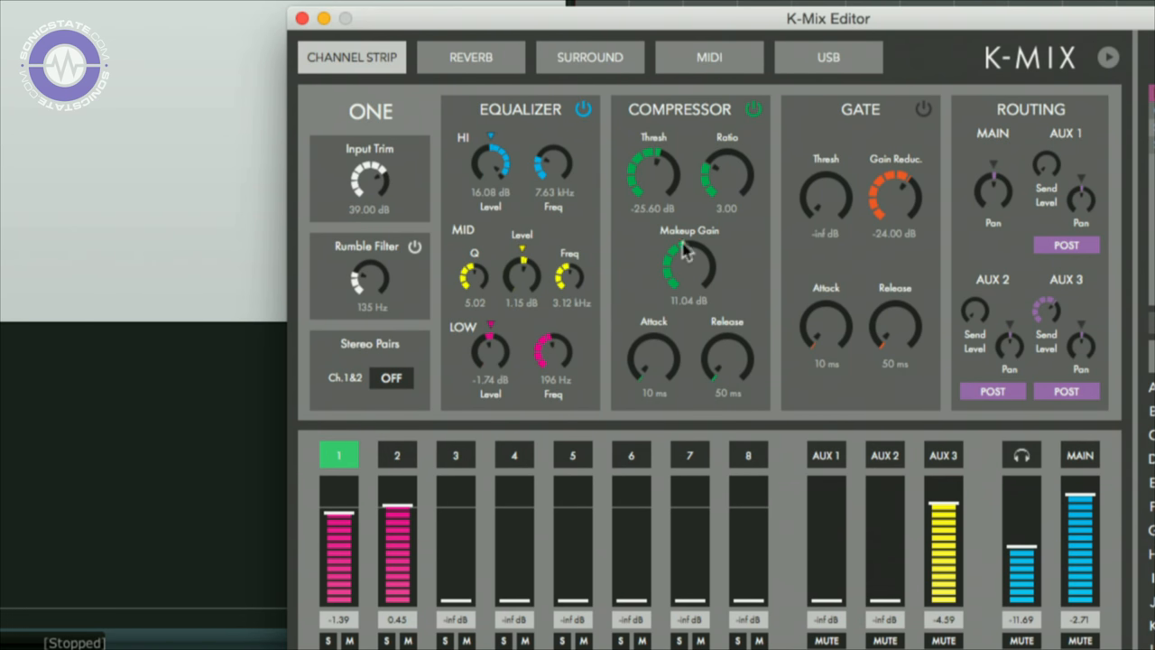
left_click_drag(688, 262, 686, 280)
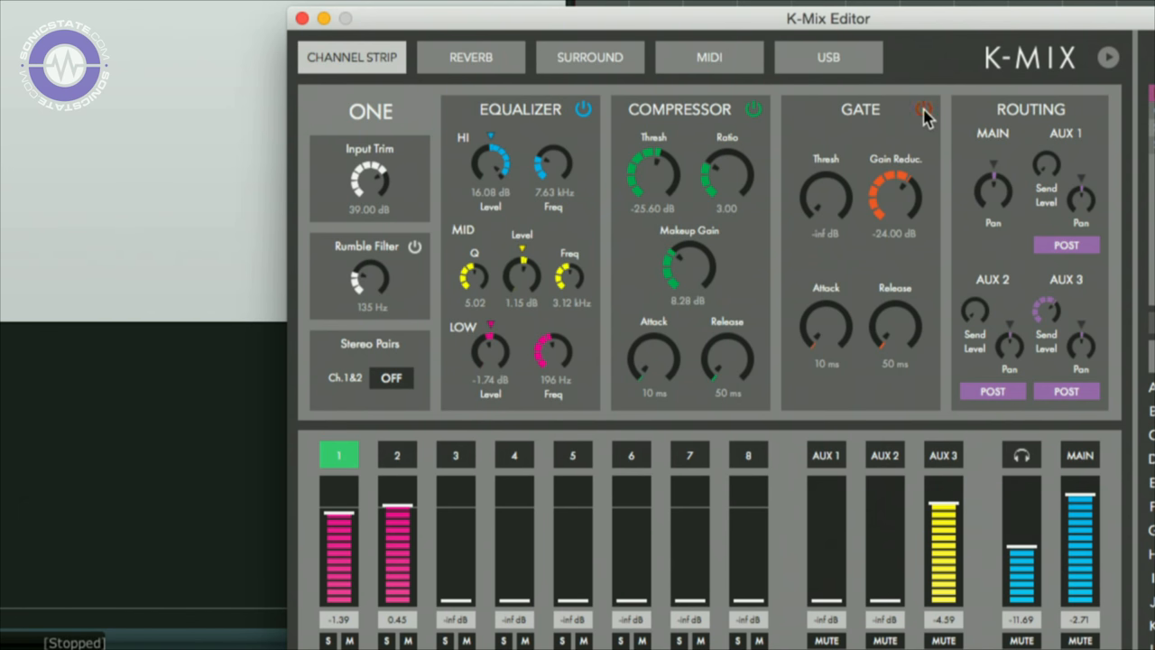
Step: Turn on channel one's noise gate and deepen gain reduction to -29.44 dB
left_click(921, 108)
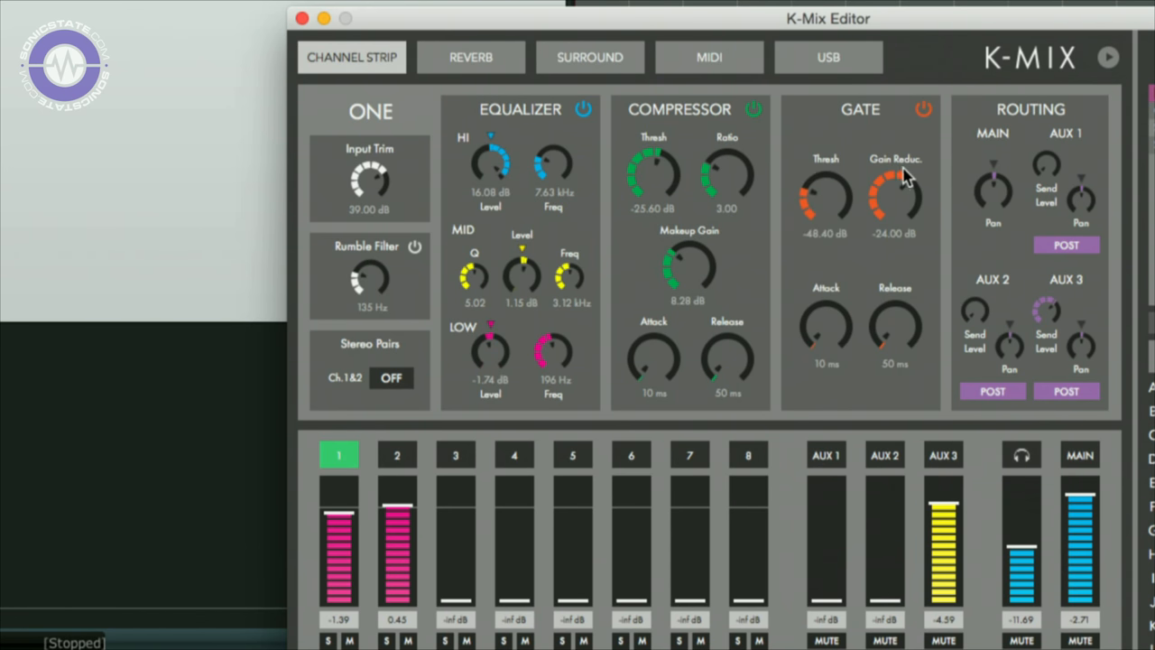
left_click_drag(893, 185, 889, 198)
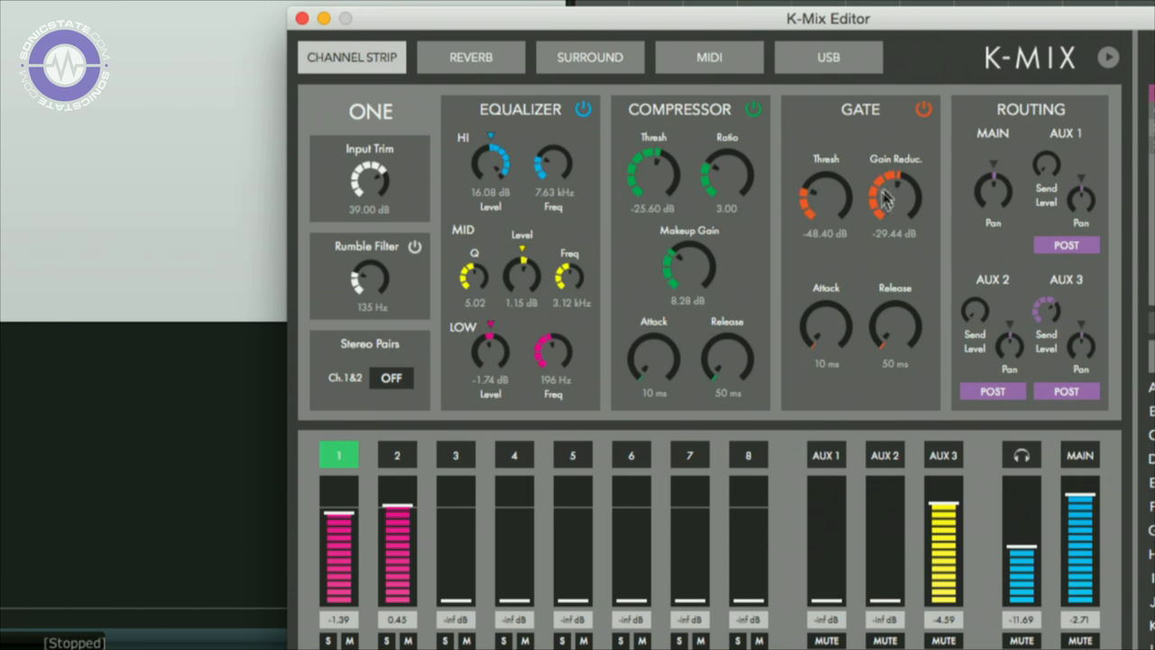
mouse_move(822, 117)
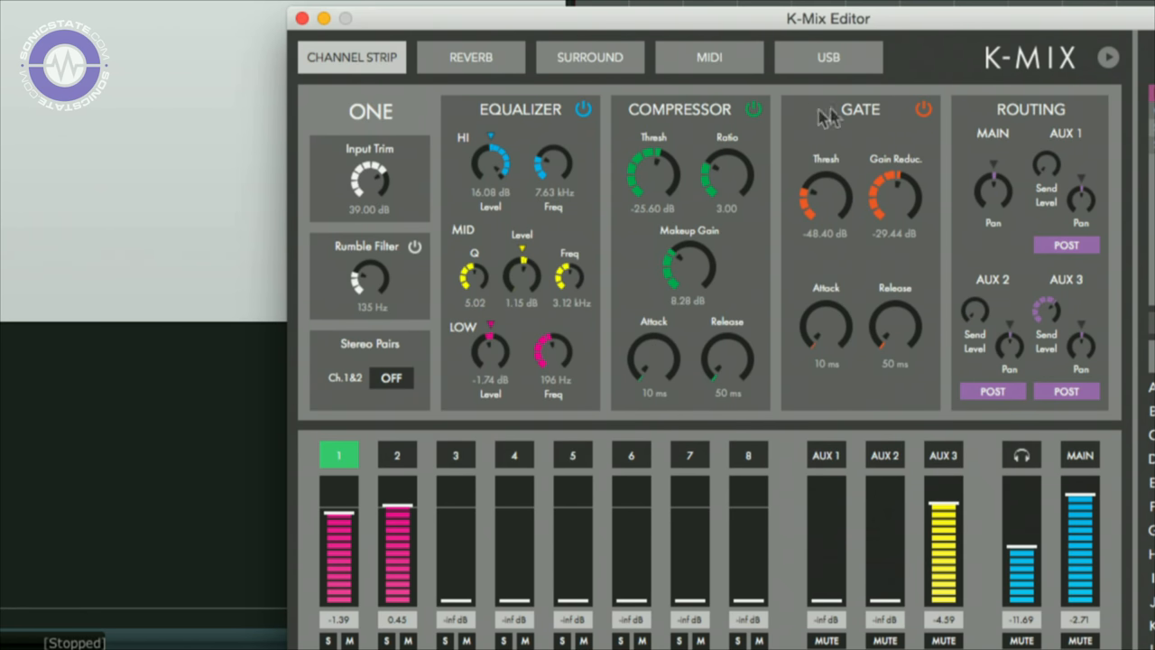
mouse_move(920, 111)
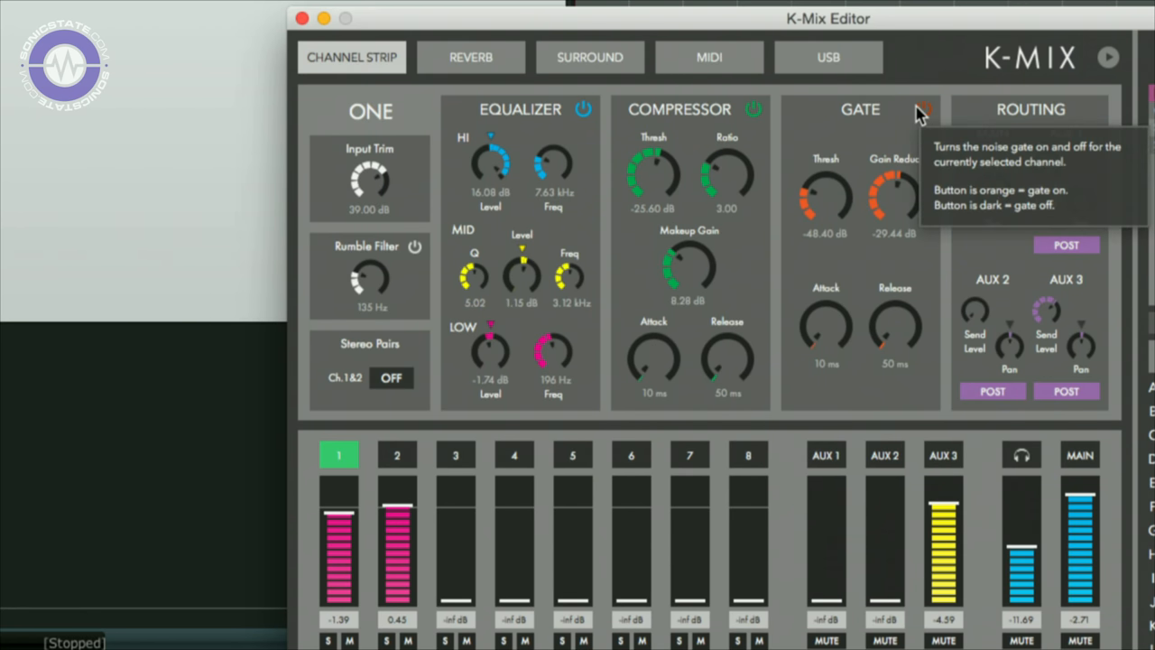
left_click(470, 57)
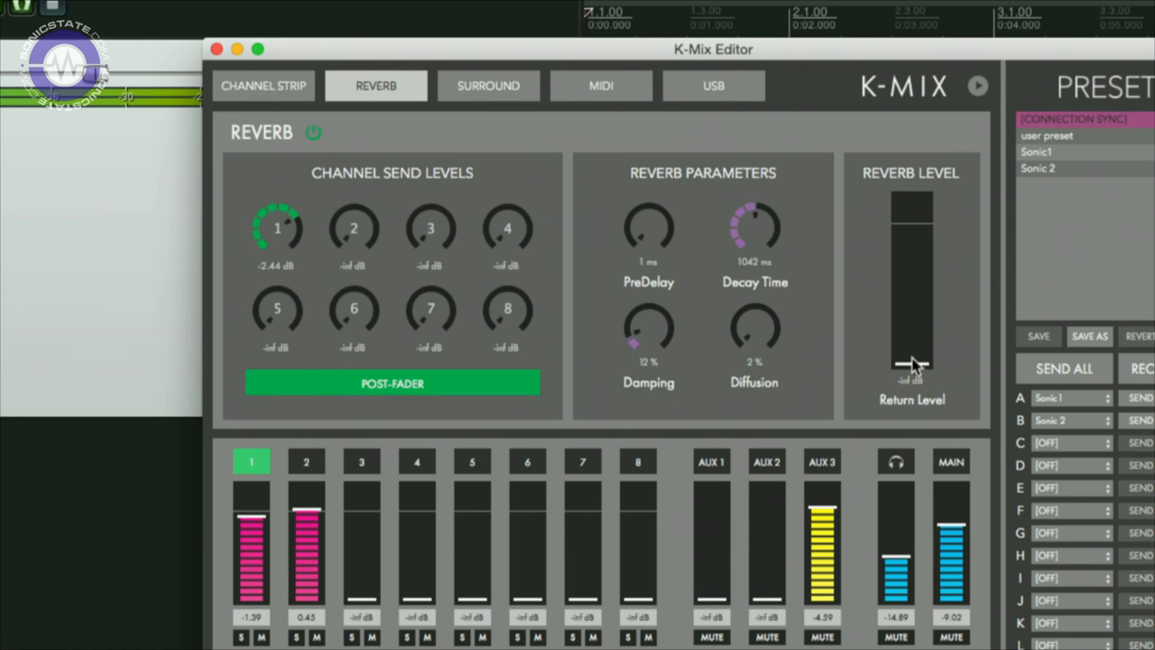
Step: Bring reverb return up to -6.06 dB, adjust pre-delay and decay, and set damping to 51%
left_click_drag(912, 361, 912, 257)
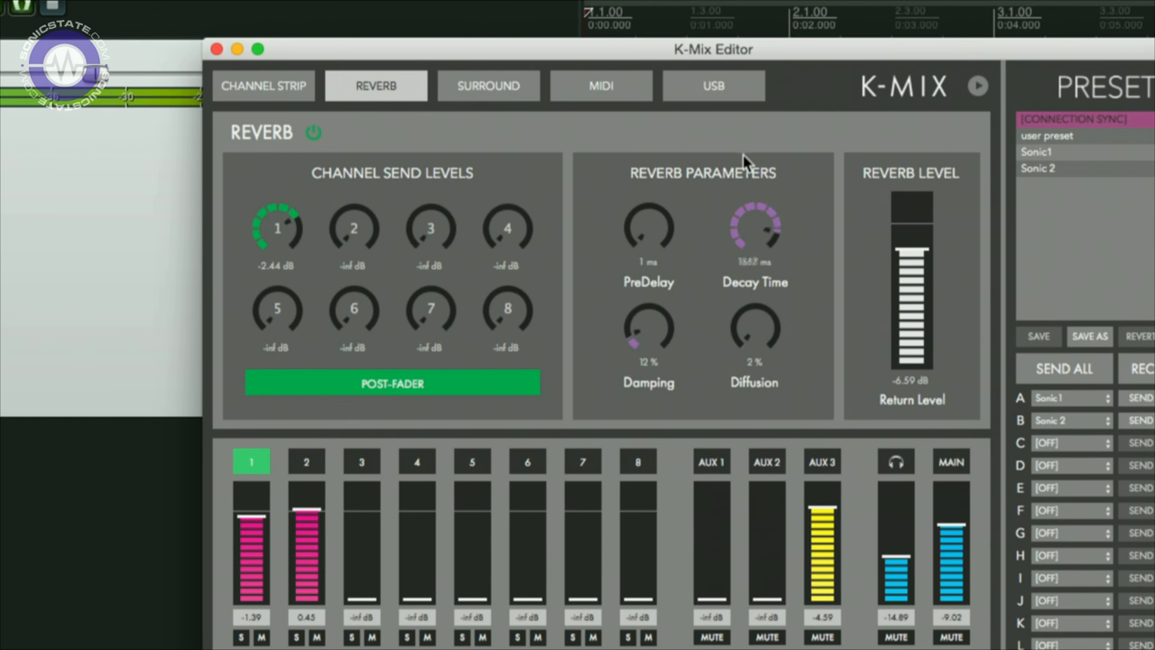
left_click_drag(754, 226, 755, 212)
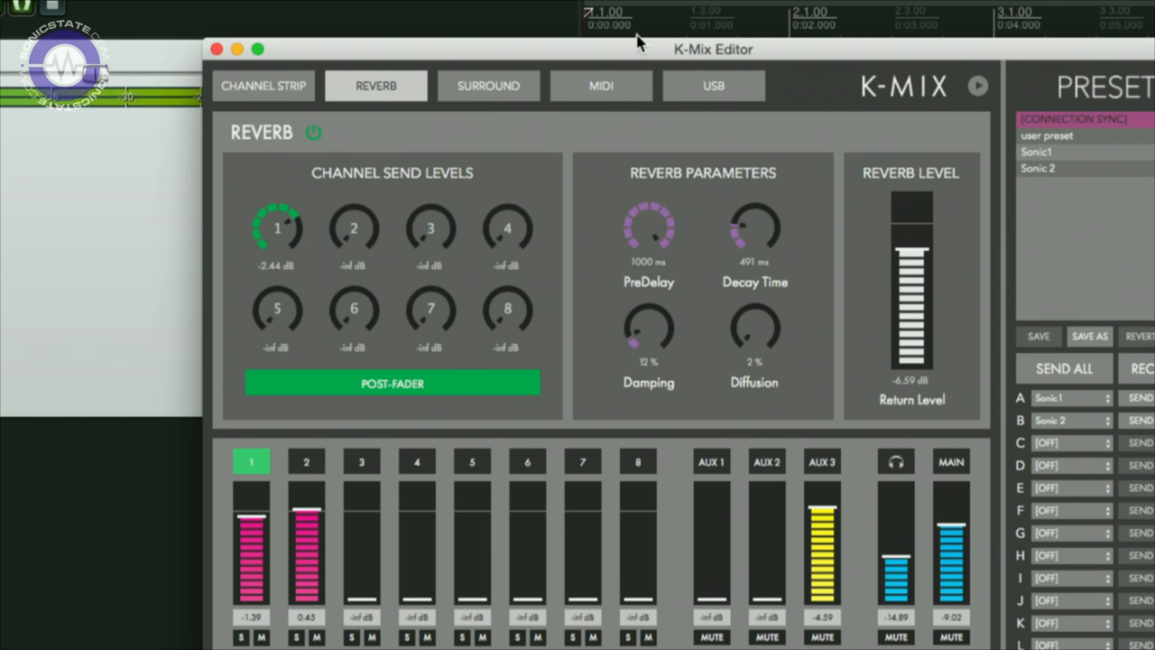
mouse_move(744, 235)
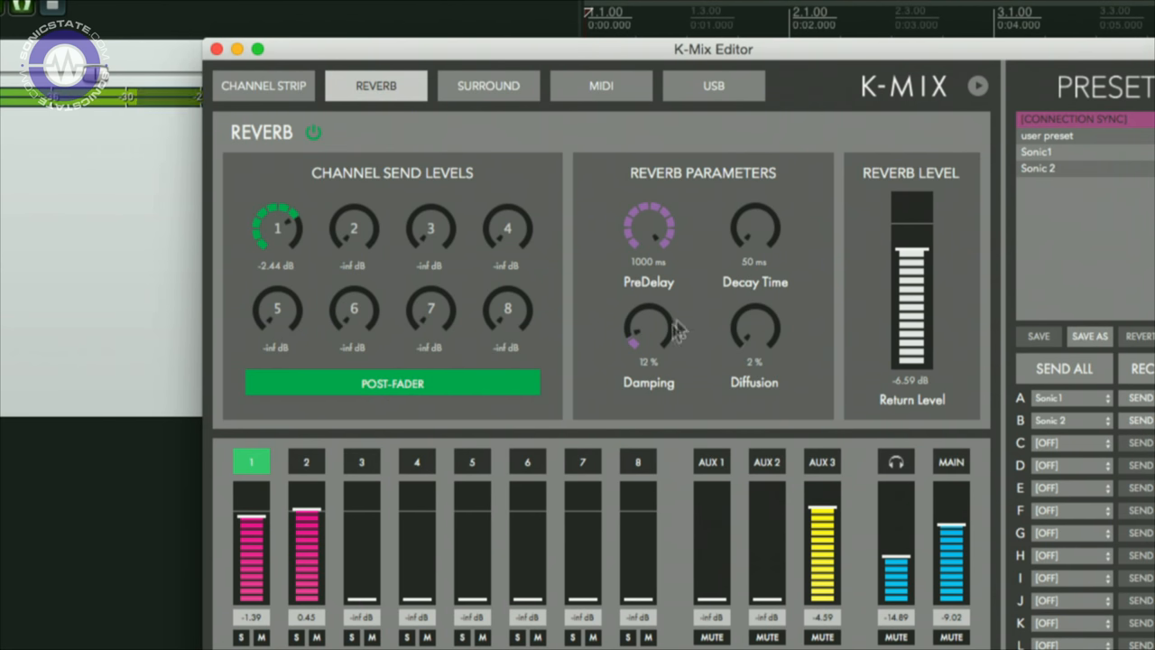
left_click_drag(648, 330, 648, 361)
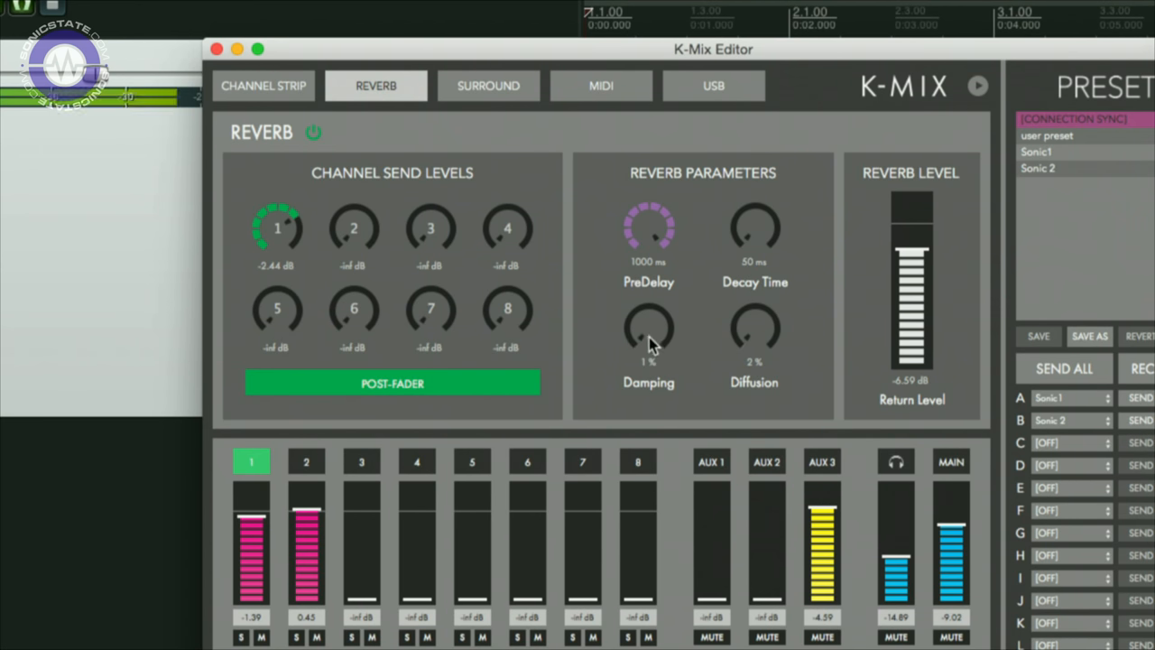
left_click_drag(649, 334, 648, 217)
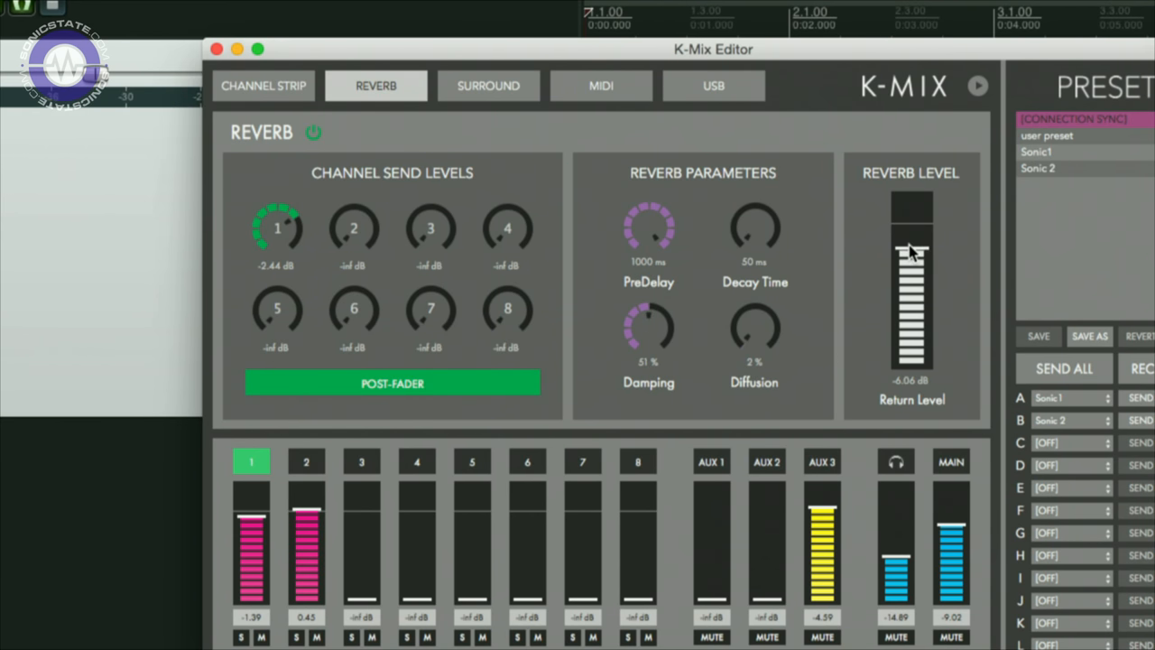
Step: Change the surround speaker layout to 7.1 and toggle bass management off and on
left_click(488, 86)
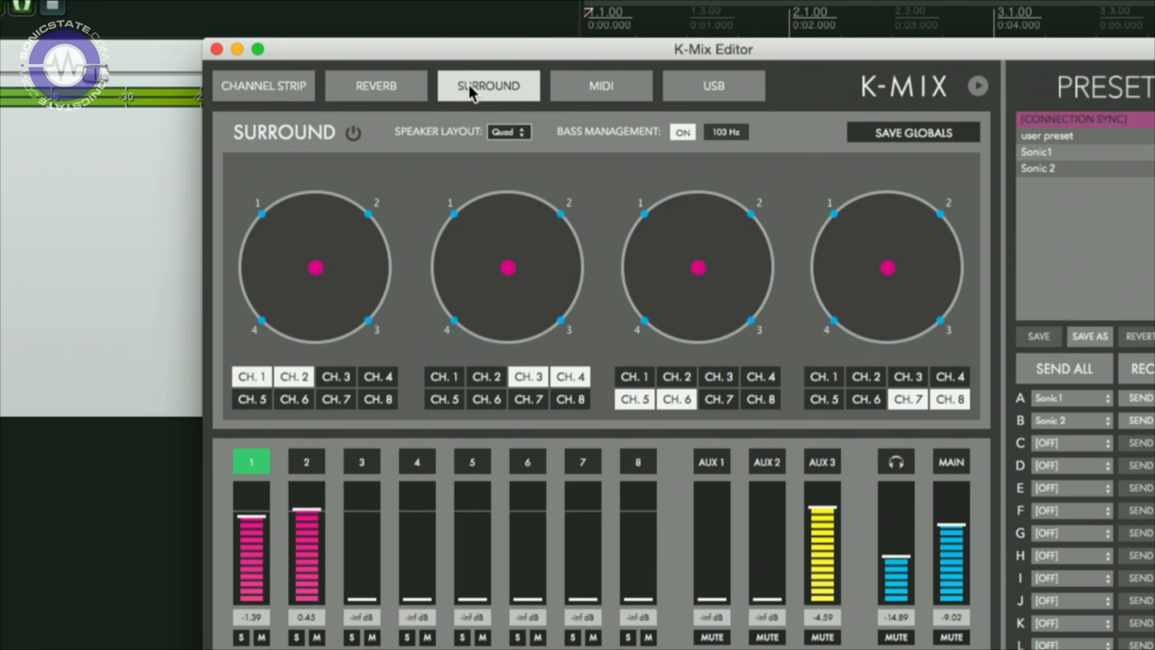
left_click(507, 131)
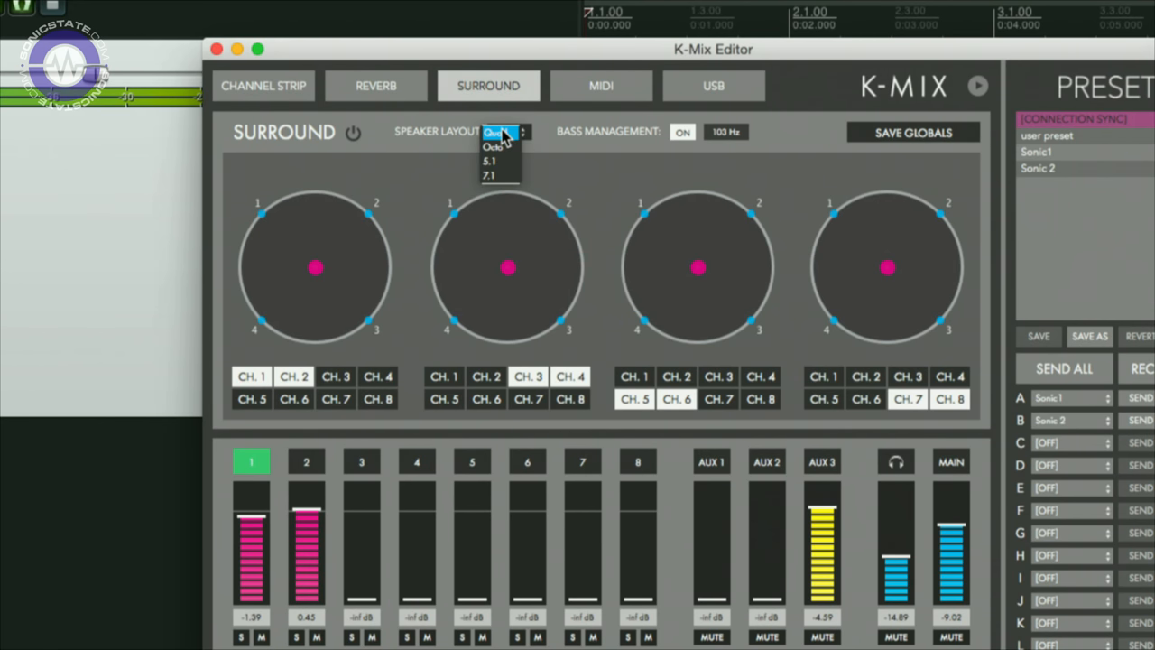
left_click(491, 175)
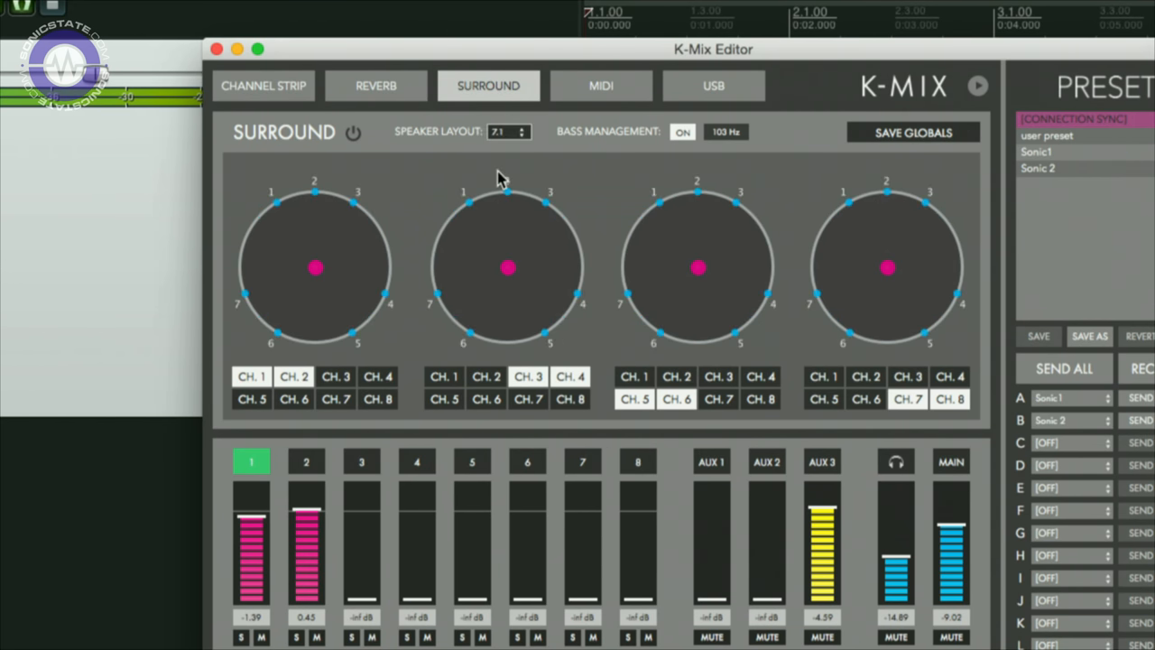
mouse_move(294, 376)
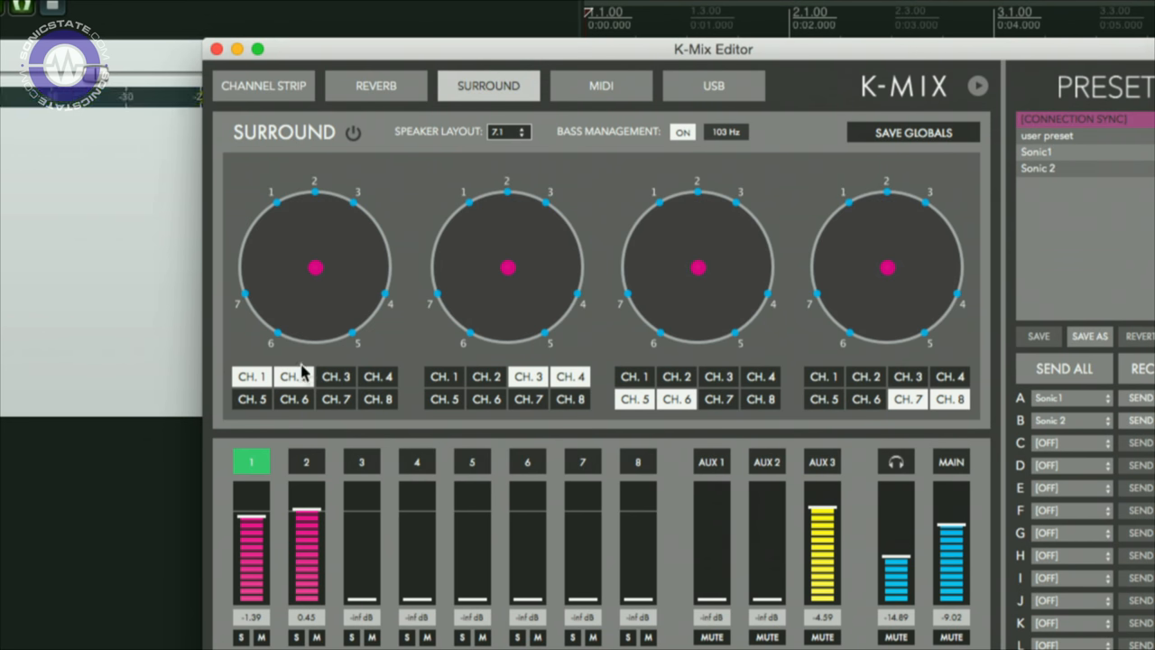
mouse_move(785, 379)
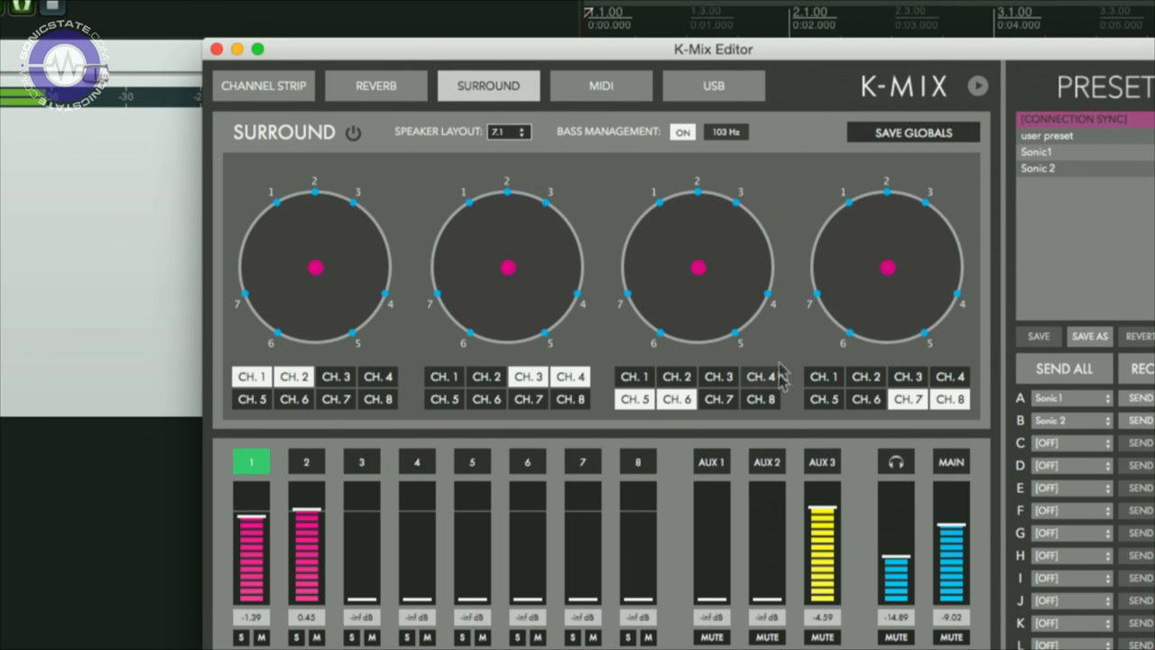
left_click(681, 131)
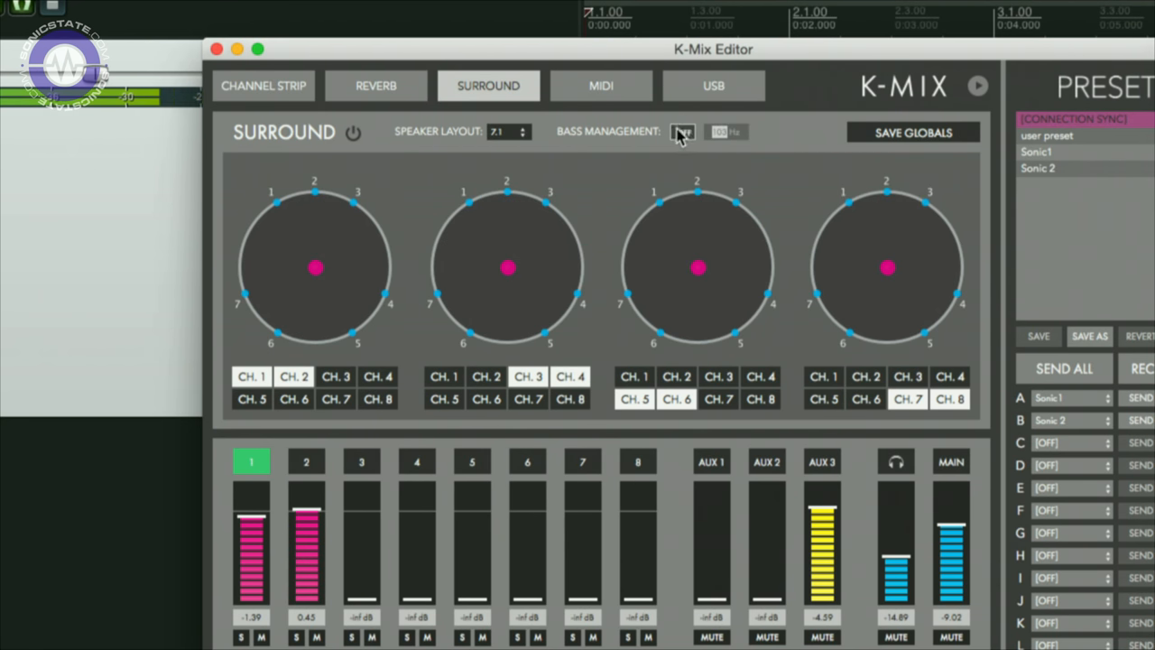
left_click(684, 132)
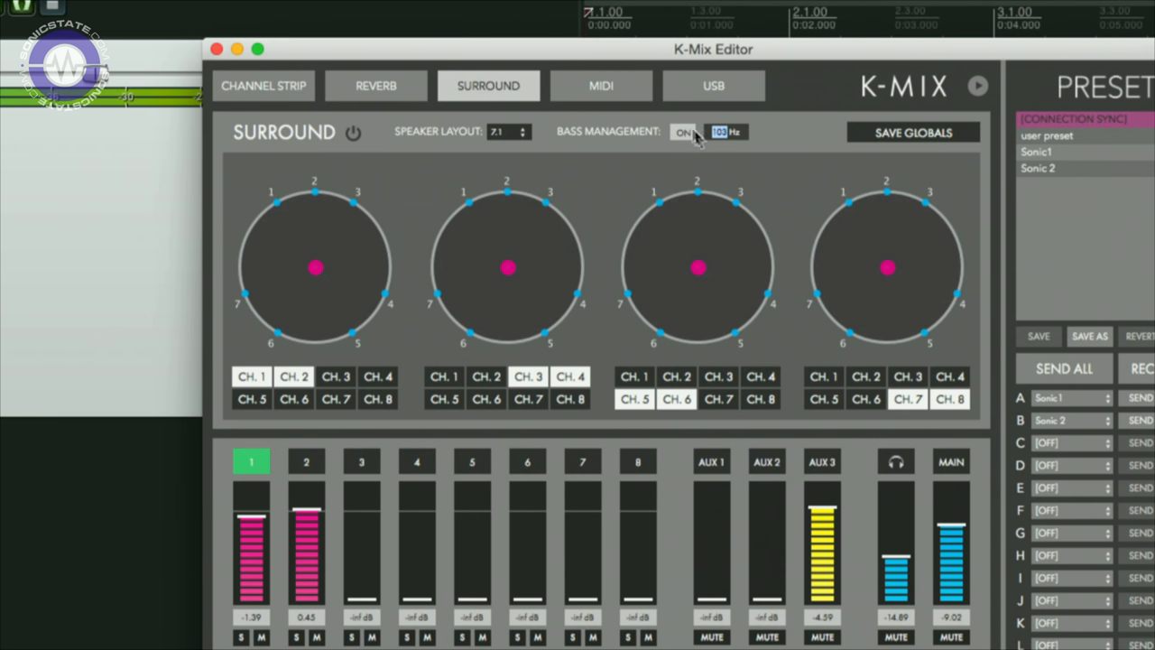
mouse_move(684, 132)
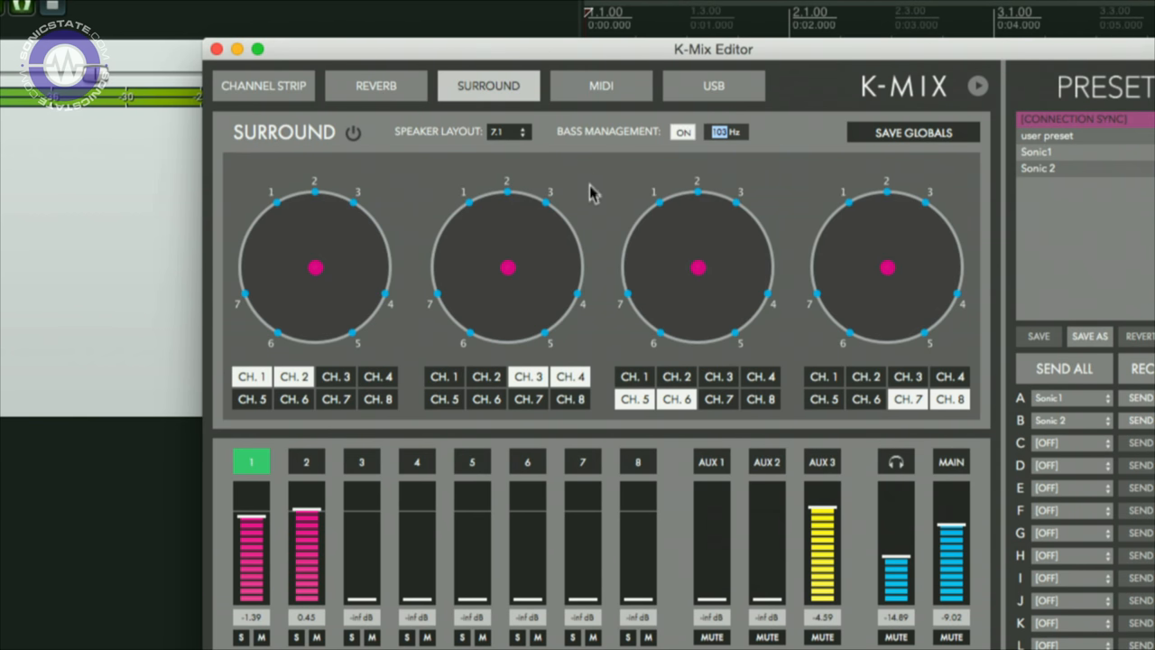
mouse_move(590, 201)
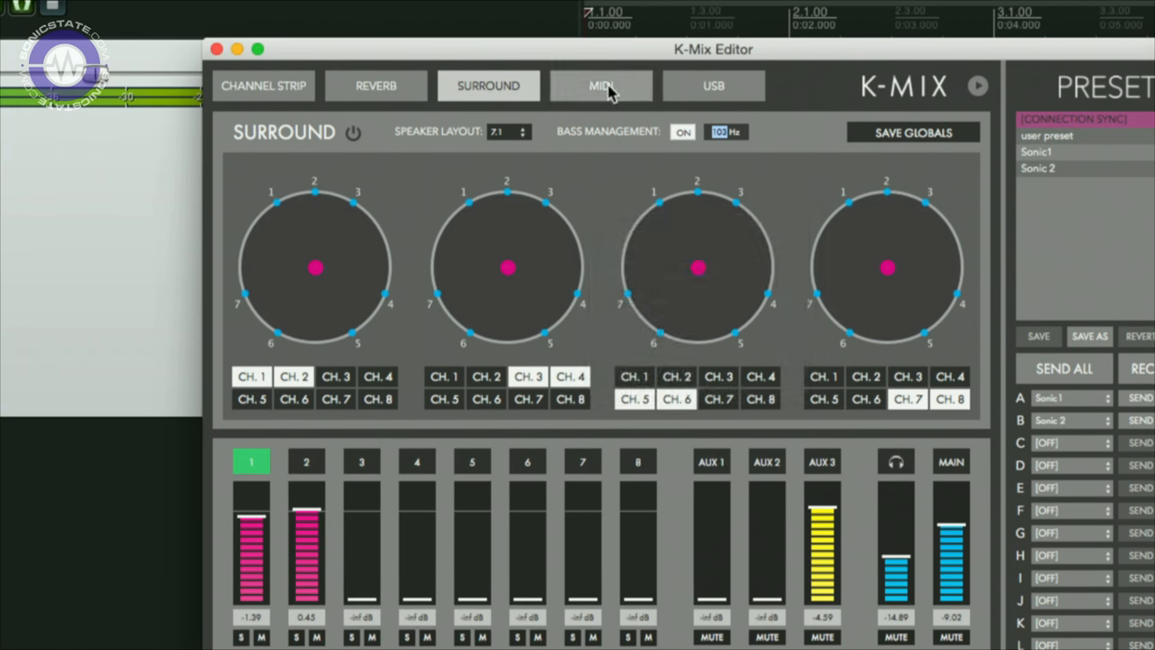
Step: Inspect MIDI mappings for fader 2, rotary 1 and rotary 4 (CC 13)
left_click(601, 86)
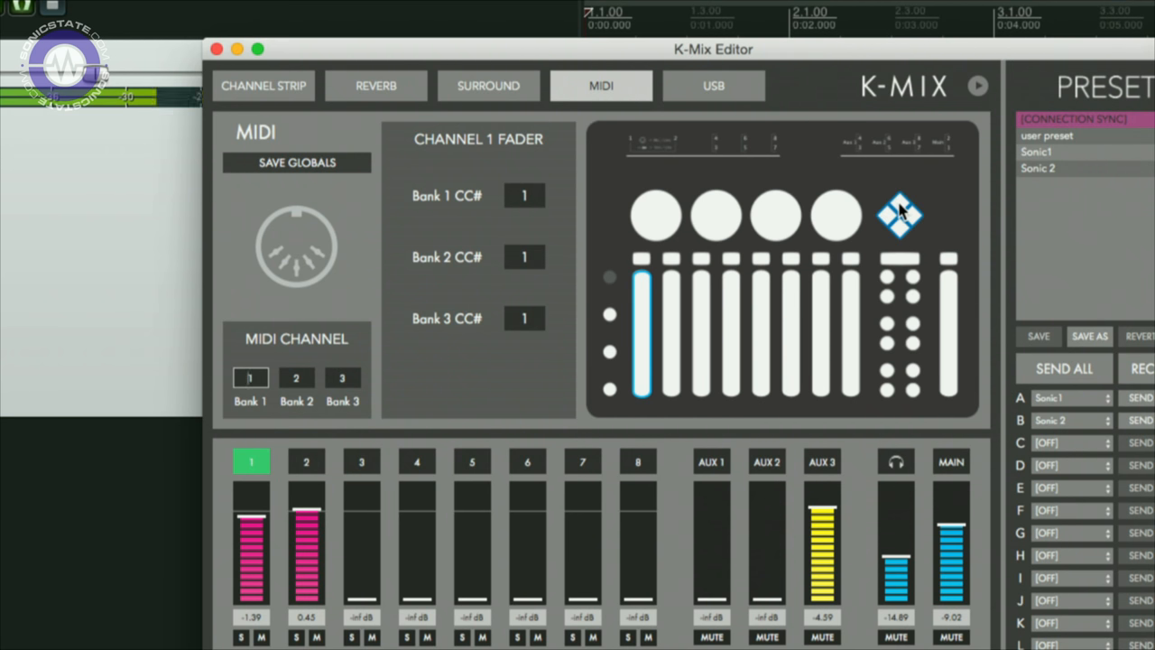
mouse_move(454, 304)
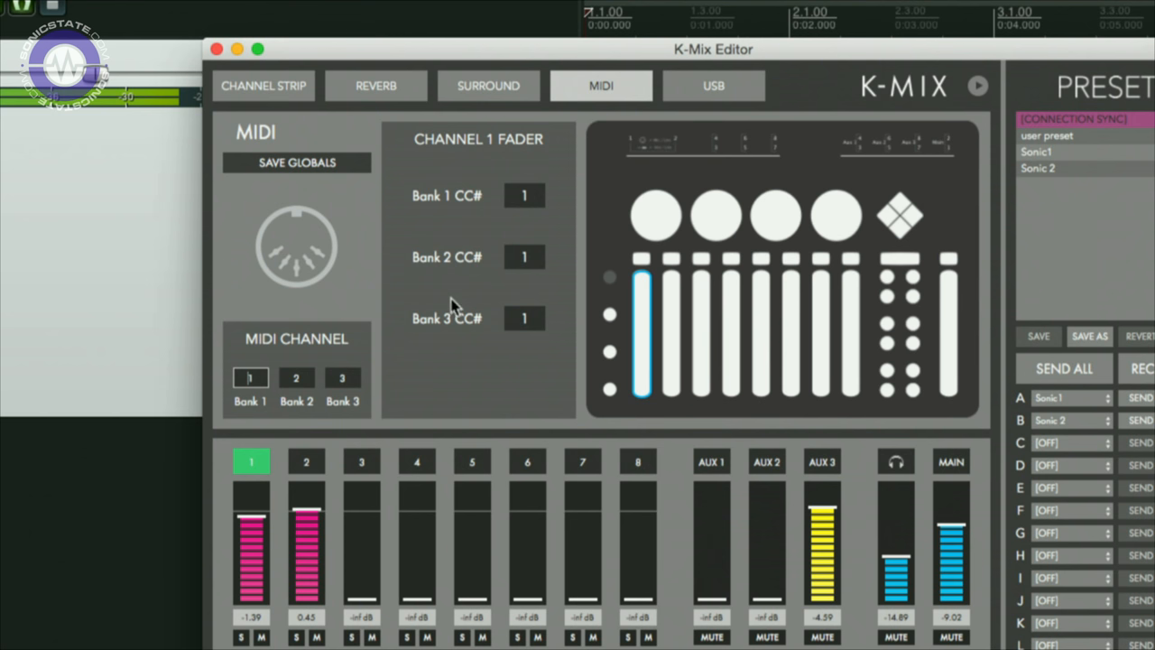
left_click(670, 333)
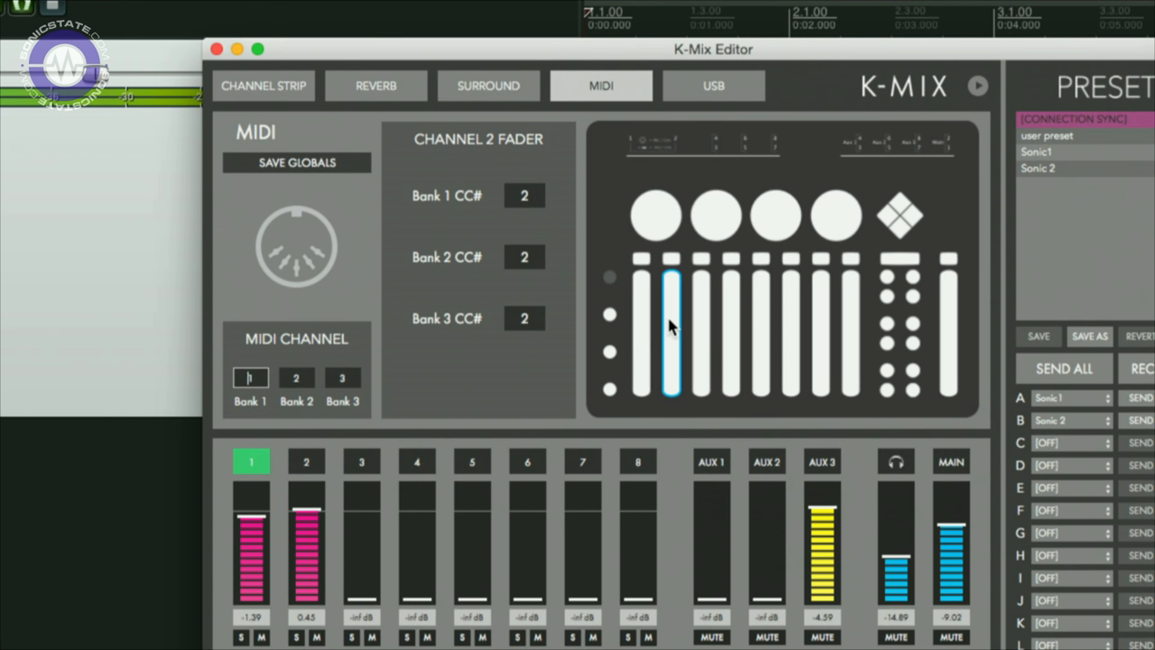
left_click(788, 334)
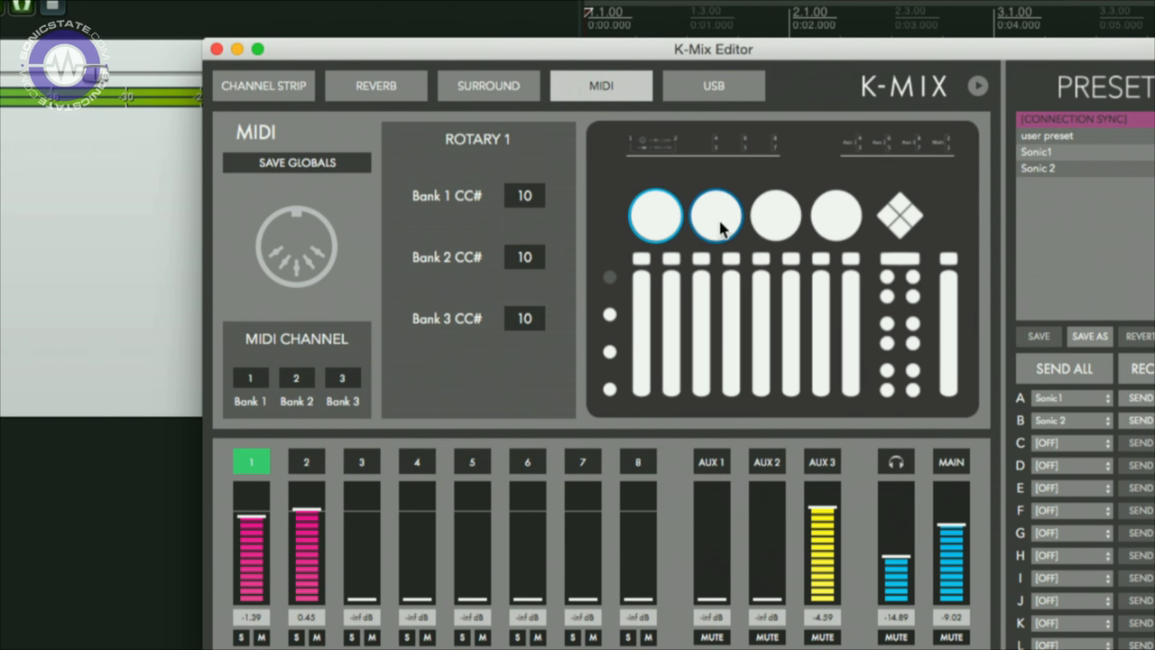
left_click(836, 217)
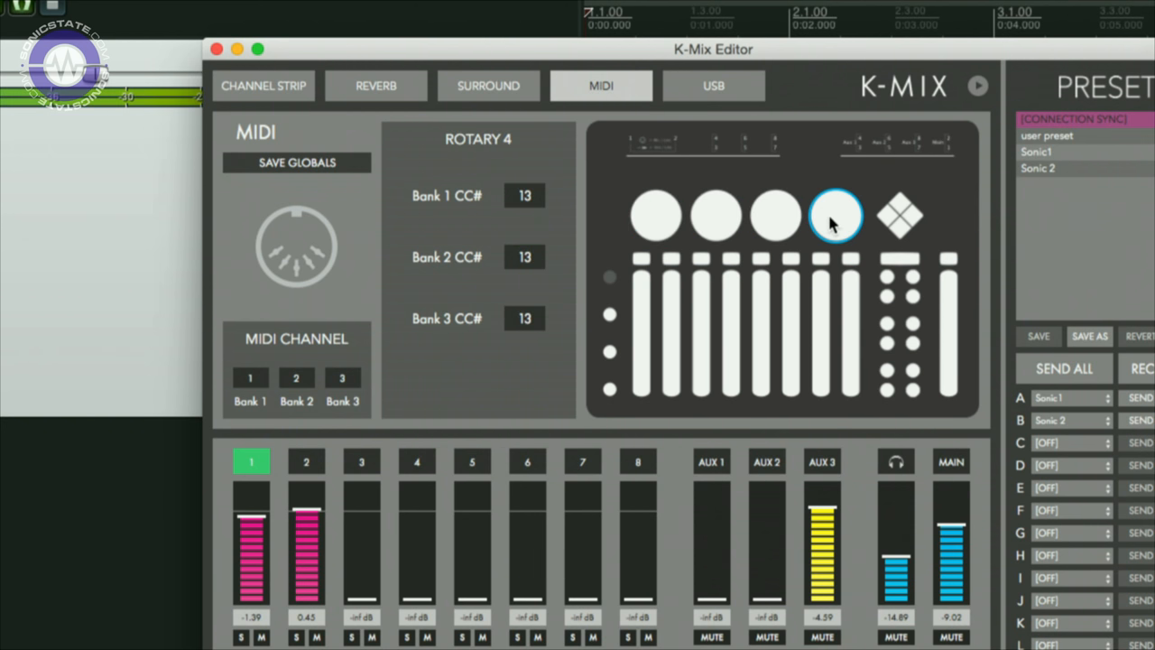
mouse_move(474, 210)
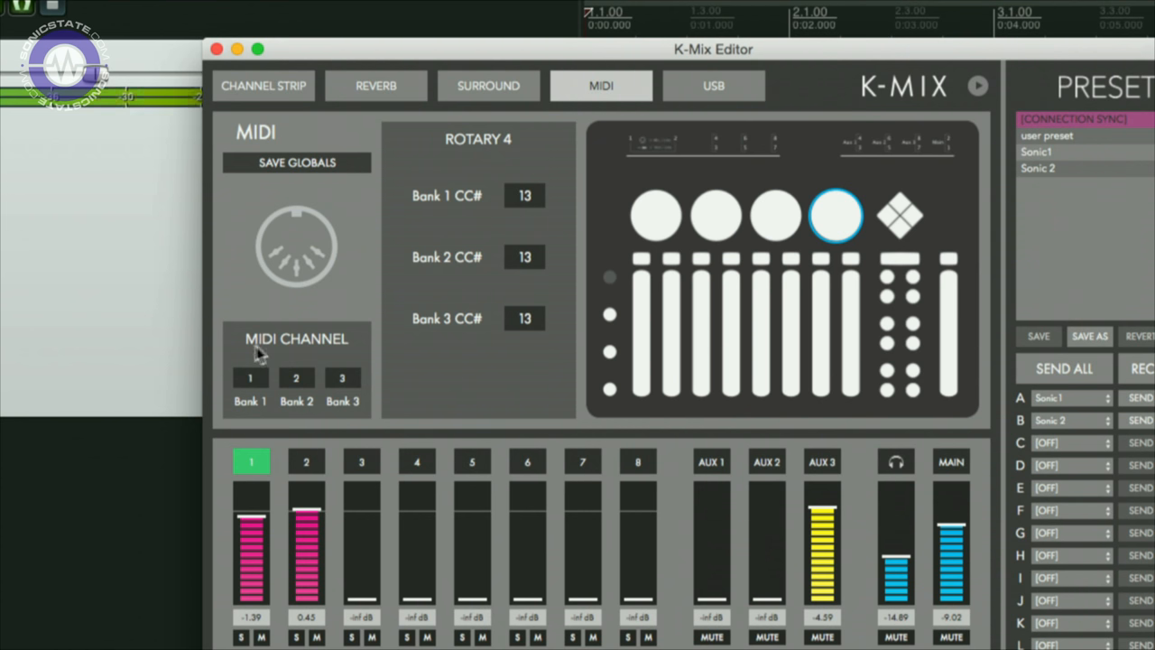
mouse_move(423, 297)
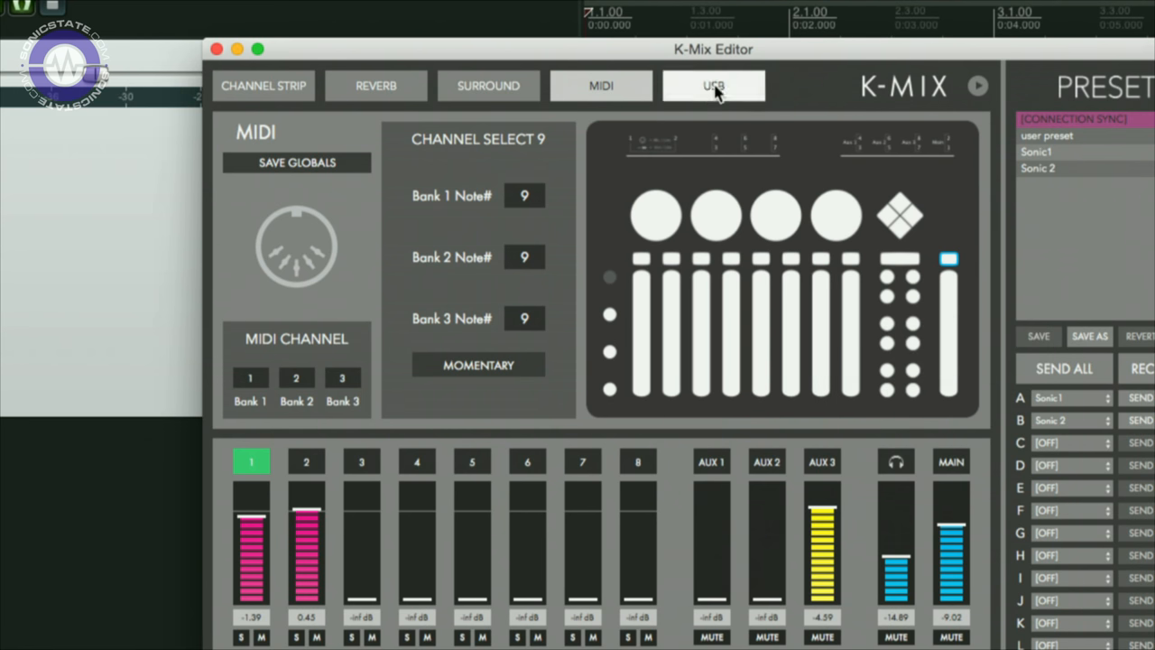
Step: Show the USB Routing page with inputs pre and outputs post
left_click(713, 84)
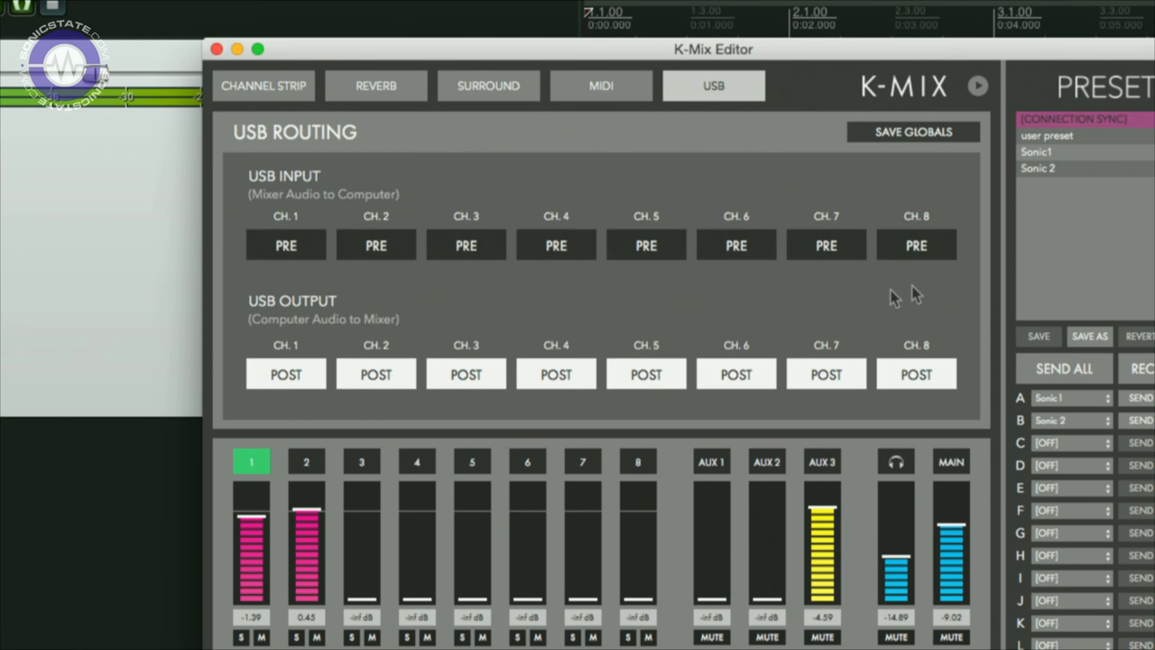
mouse_move(784, 69)
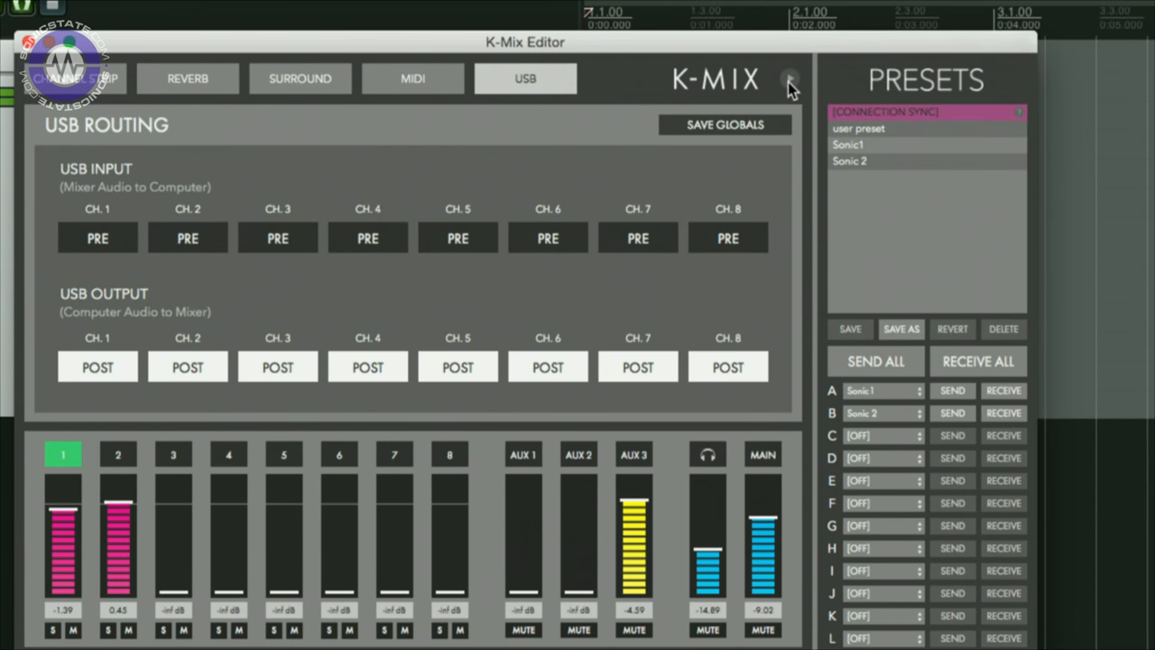
mouse_move(787, 83)
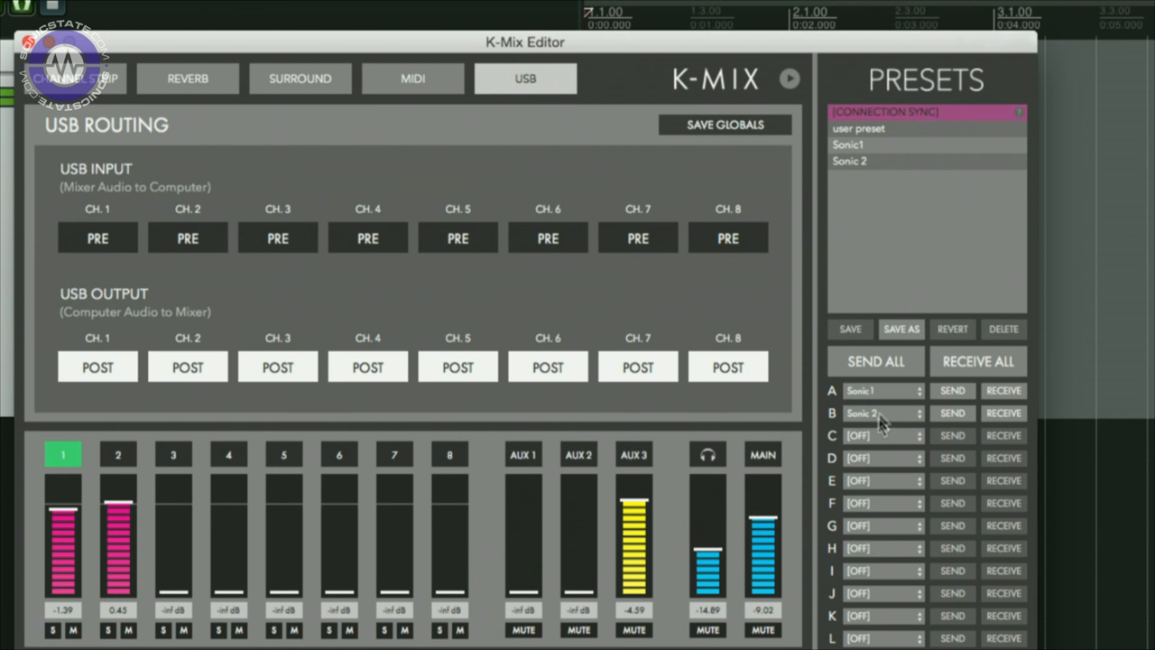
mouse_move(891, 626)
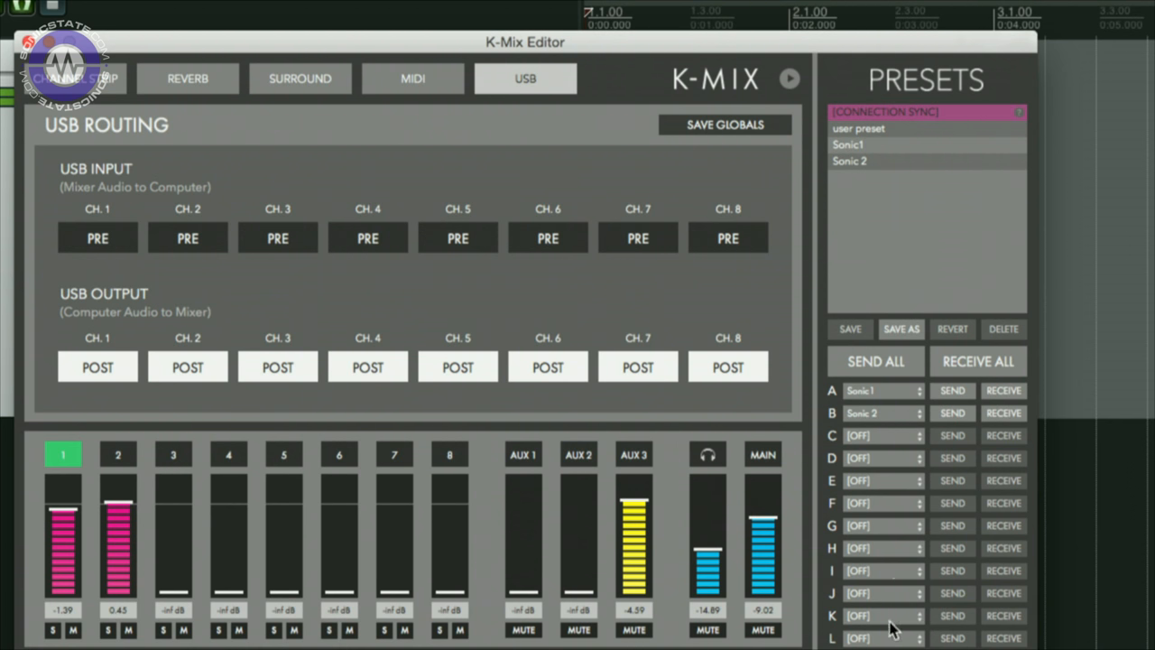